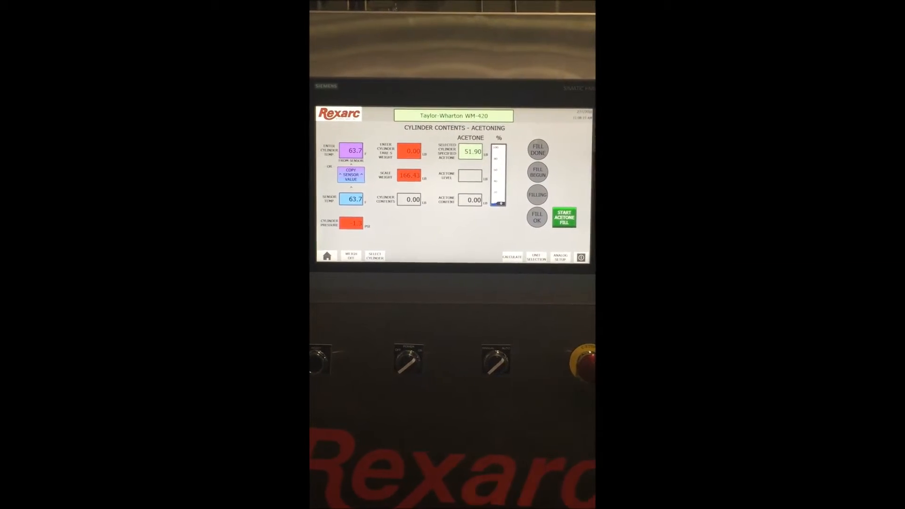
left_click(375, 257)
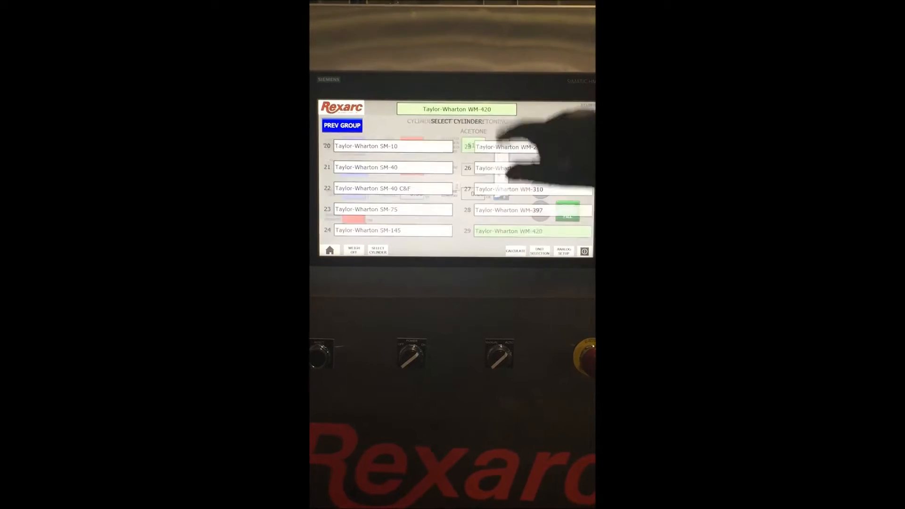
left_click(530, 228)
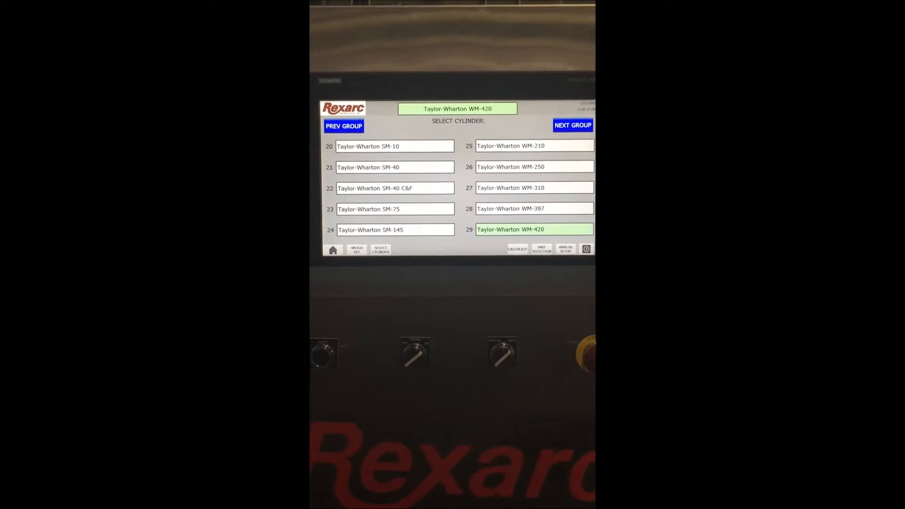
left_click(533, 229)
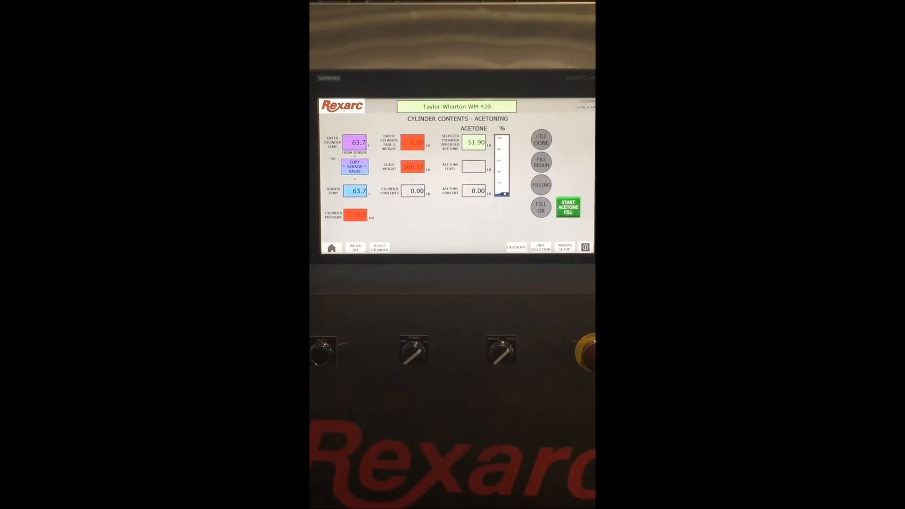